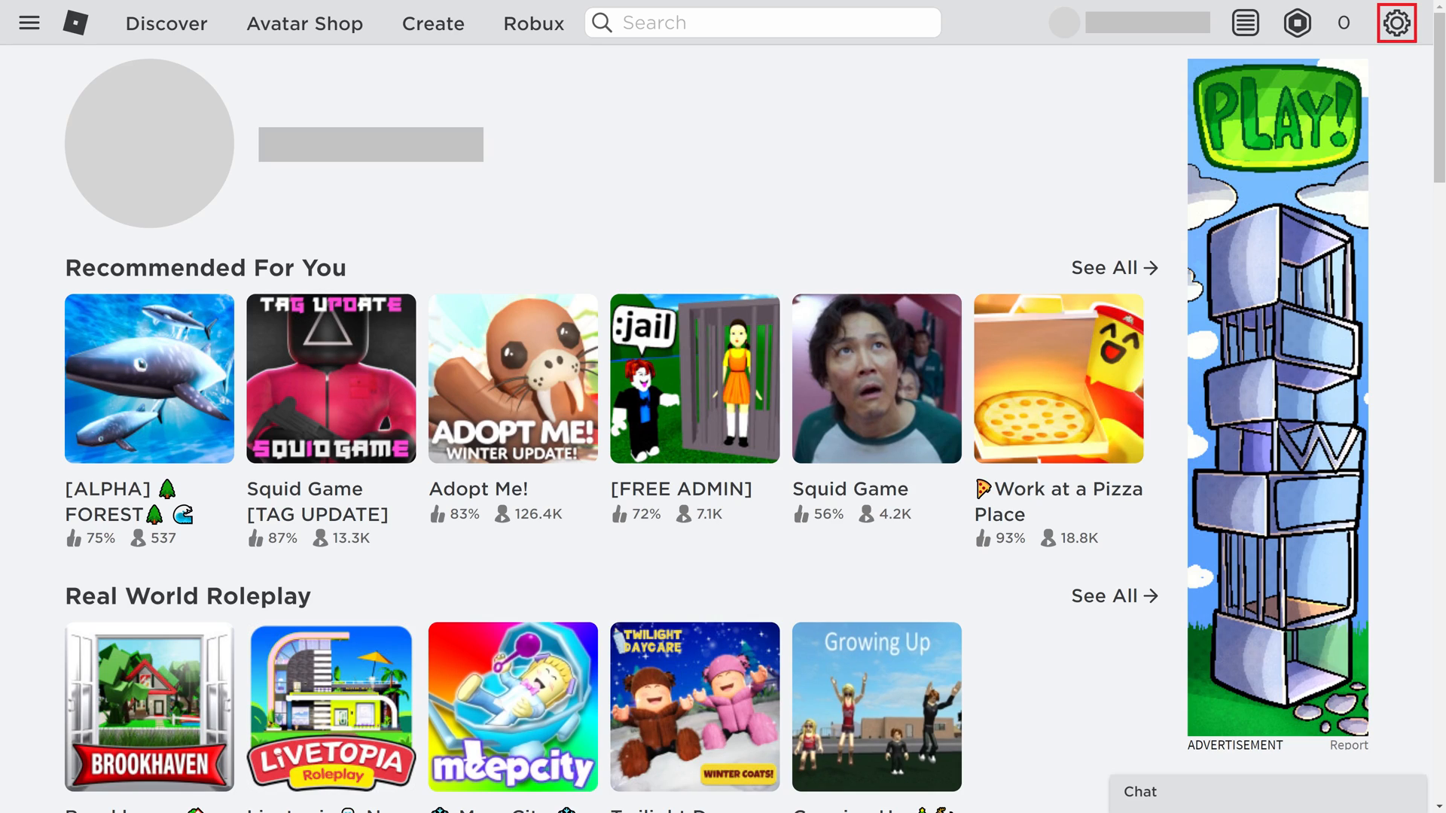
Go to account Settings from the gear menu at the top right.
click(1396, 22)
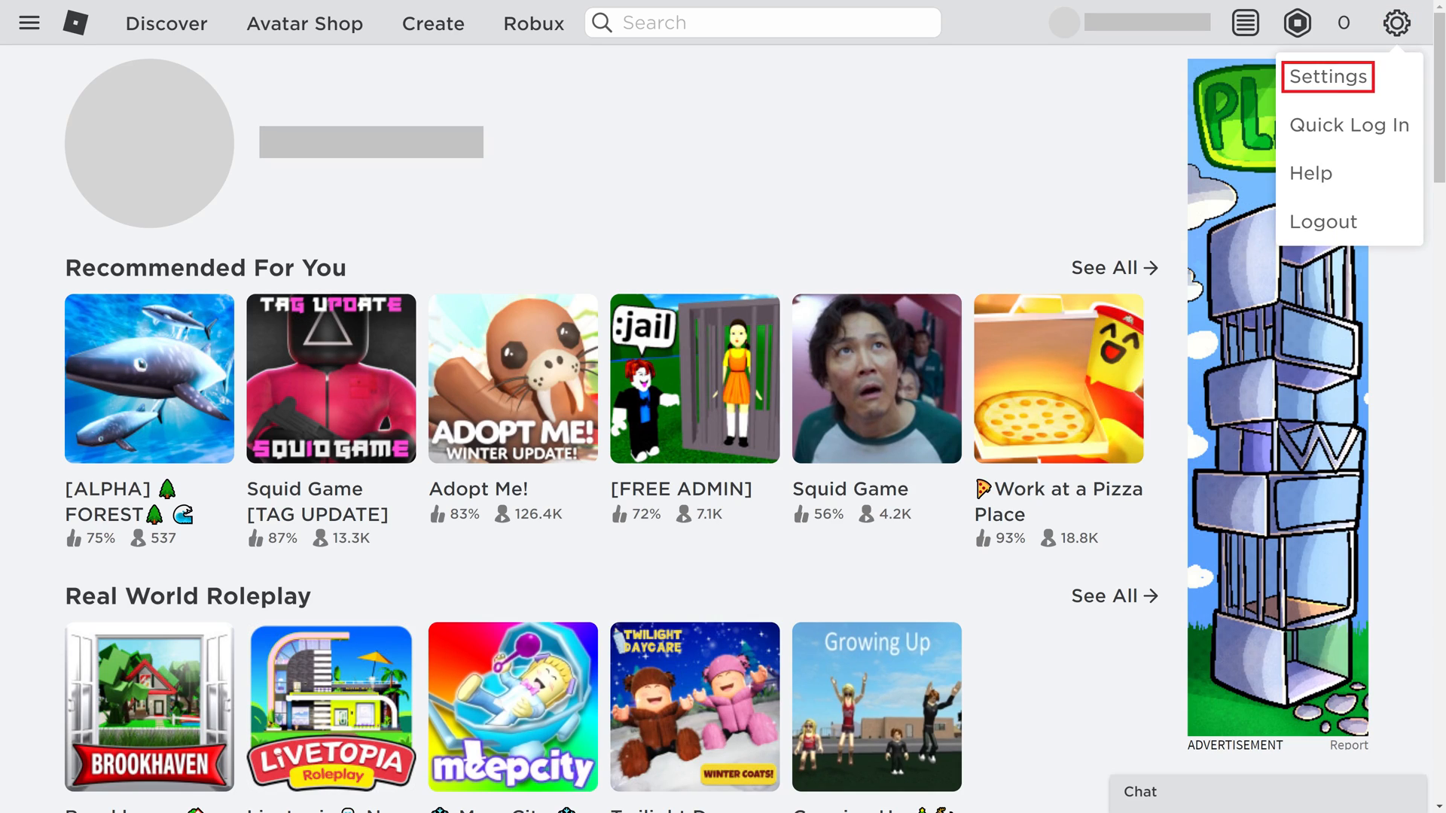
click(1326, 76)
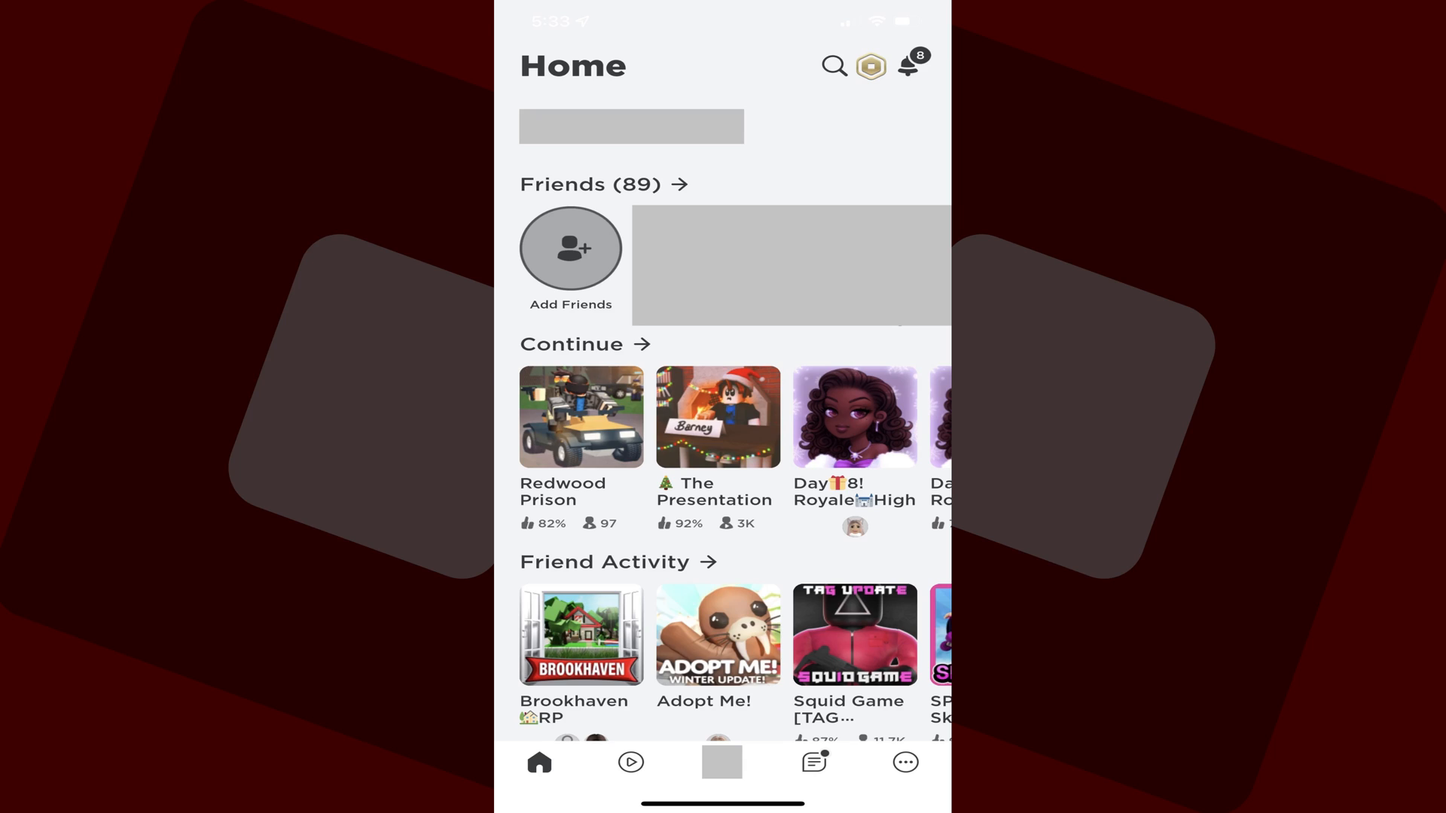
Reach My Settings via the mobile app's More tab and Settings tile.
click(904, 761)
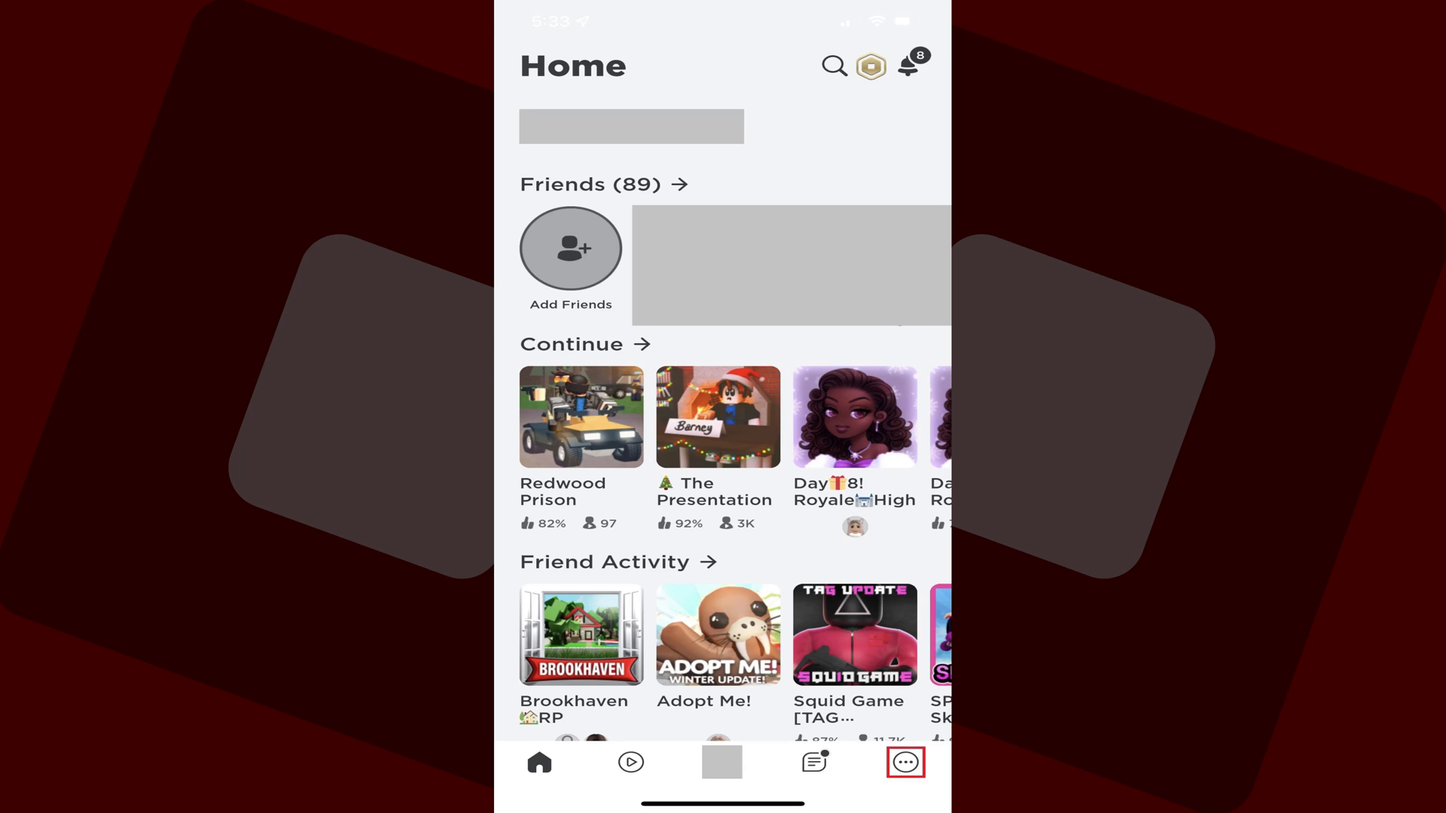
click(904, 761)
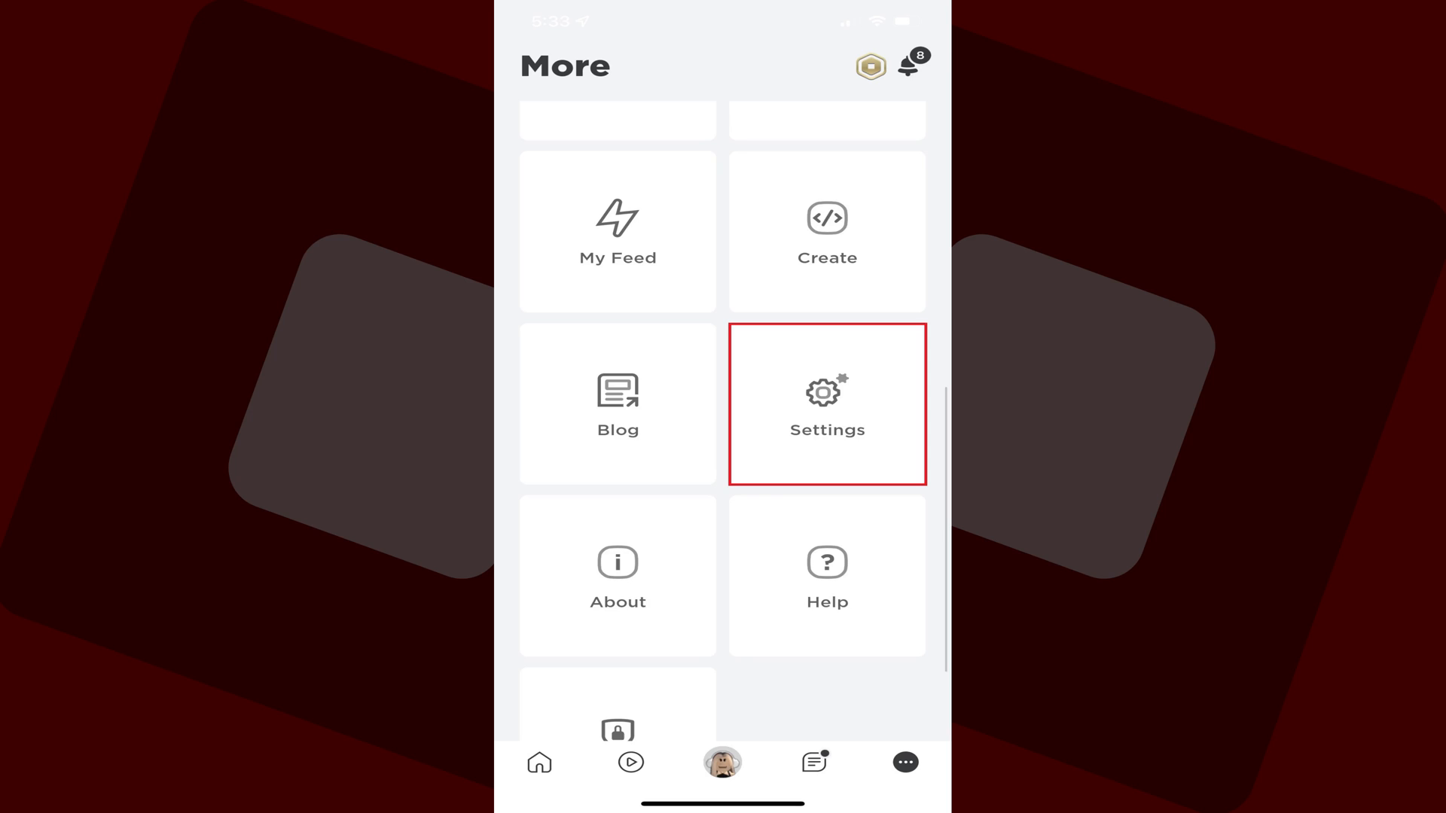
click(825, 406)
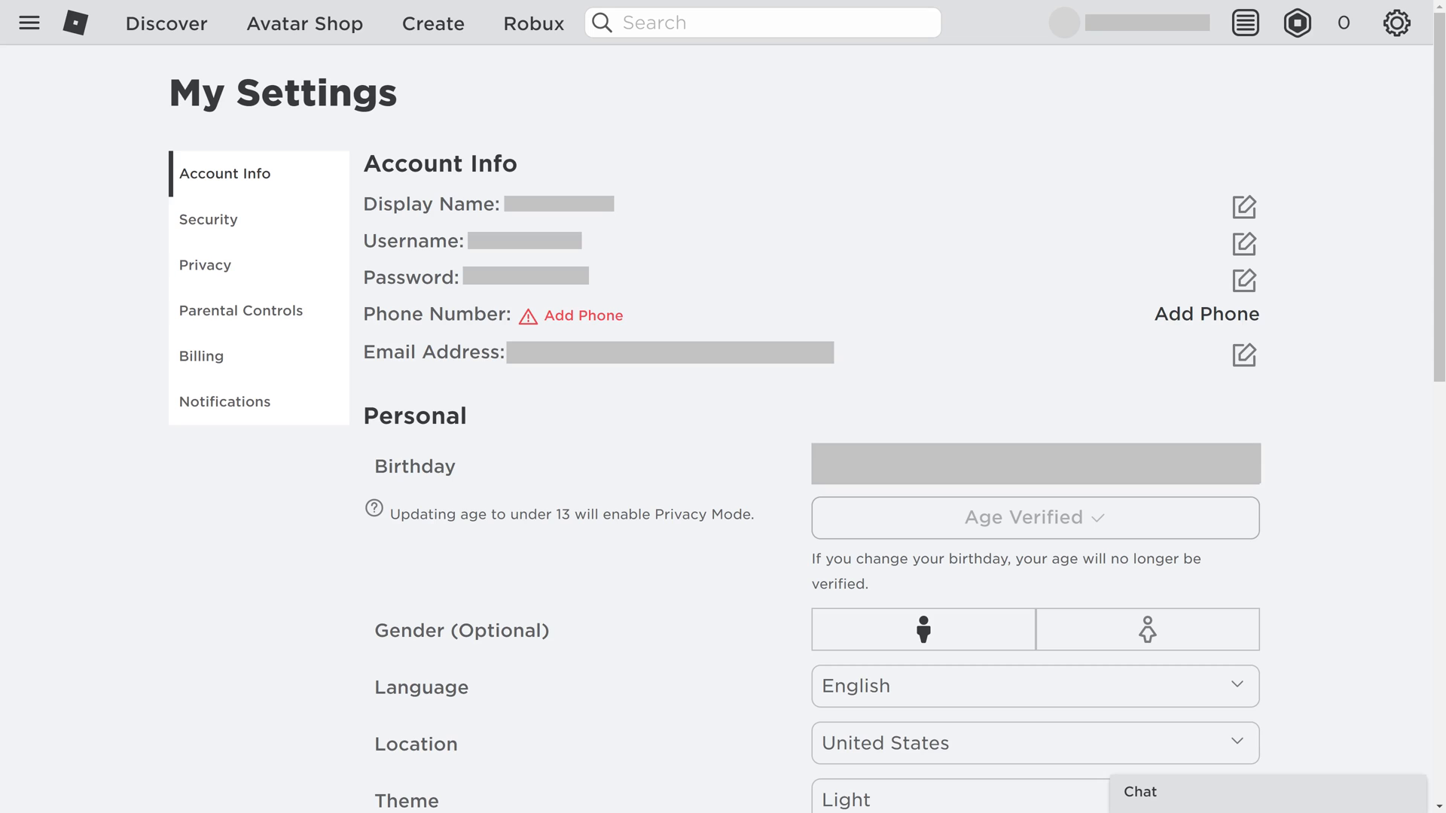
Start adding a phone number from Account Info's Add Phone option.
click(225, 174)
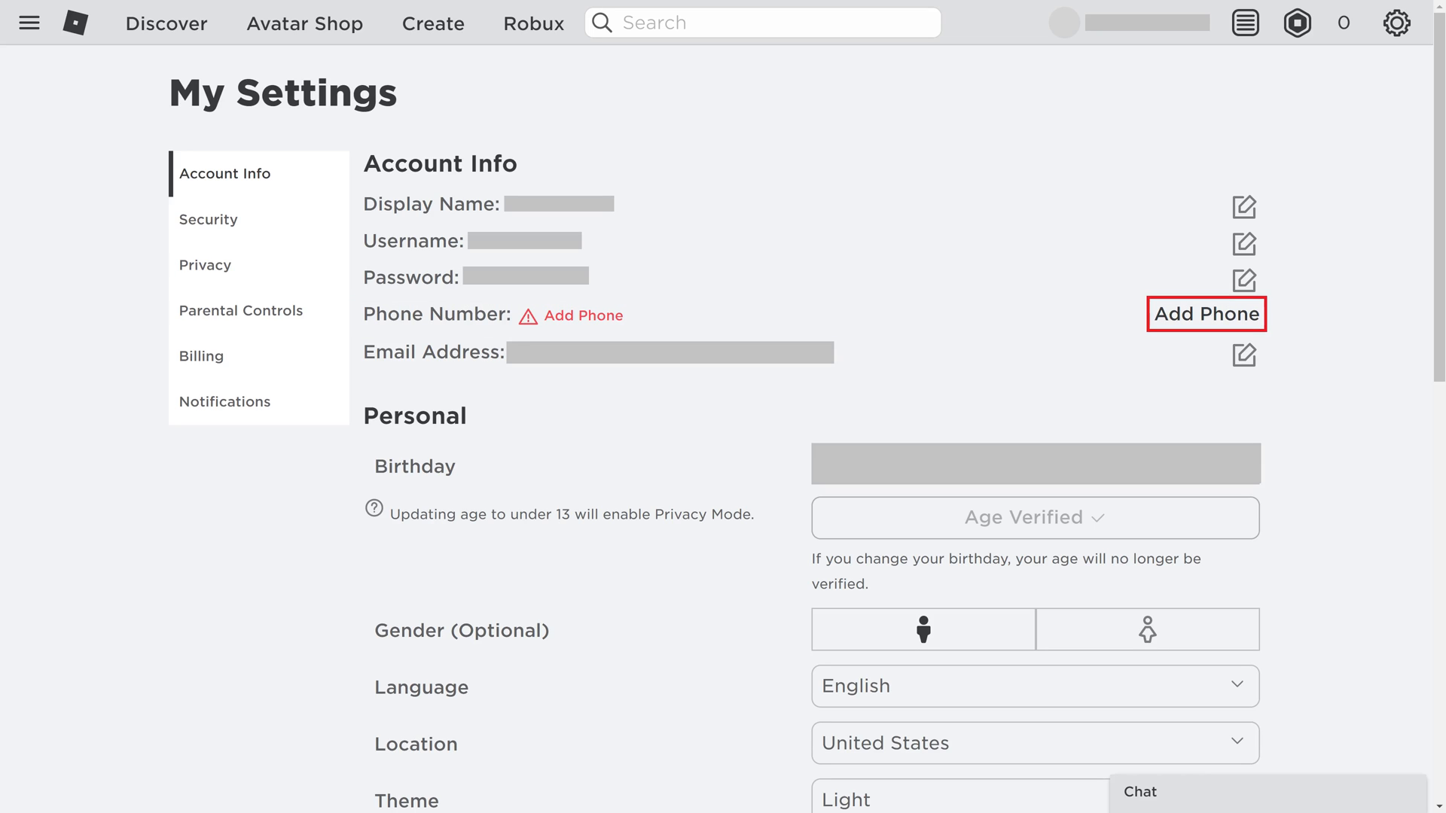
click(1205, 313)
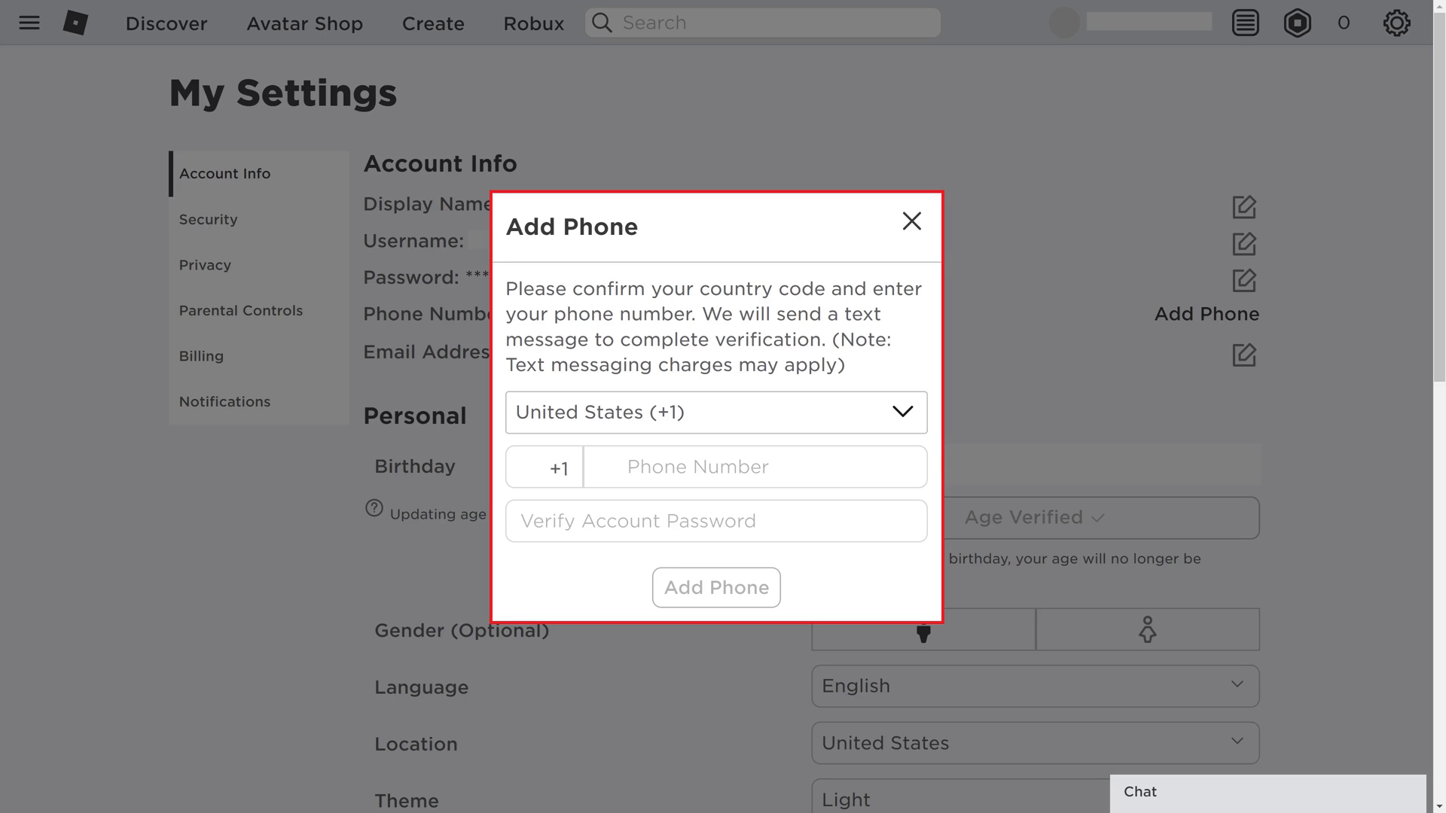
Submit the phone number and account password in the Add Phone dialog.
click(716, 412)
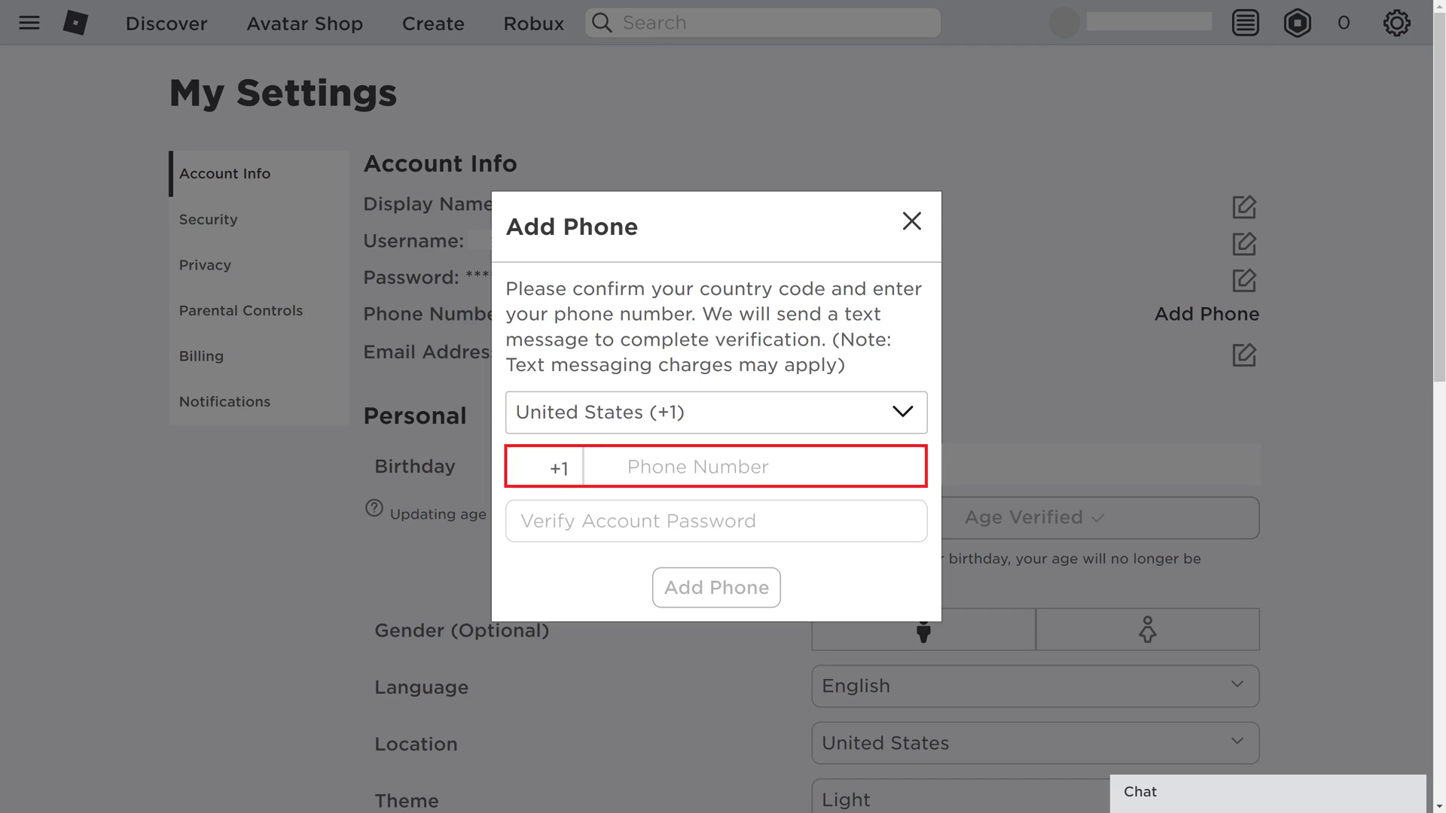
click(714, 520)
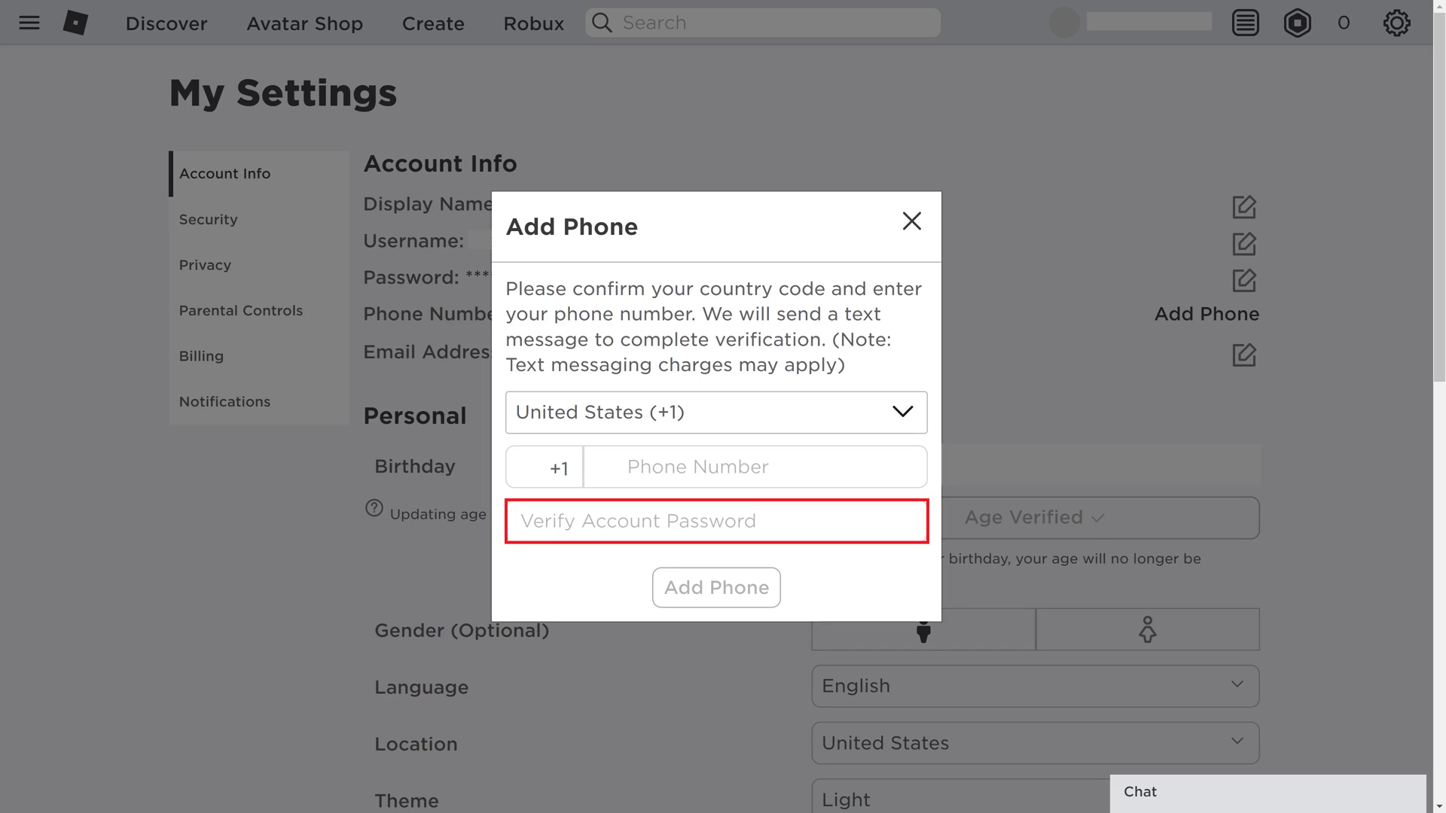
mouse_move(715, 587)
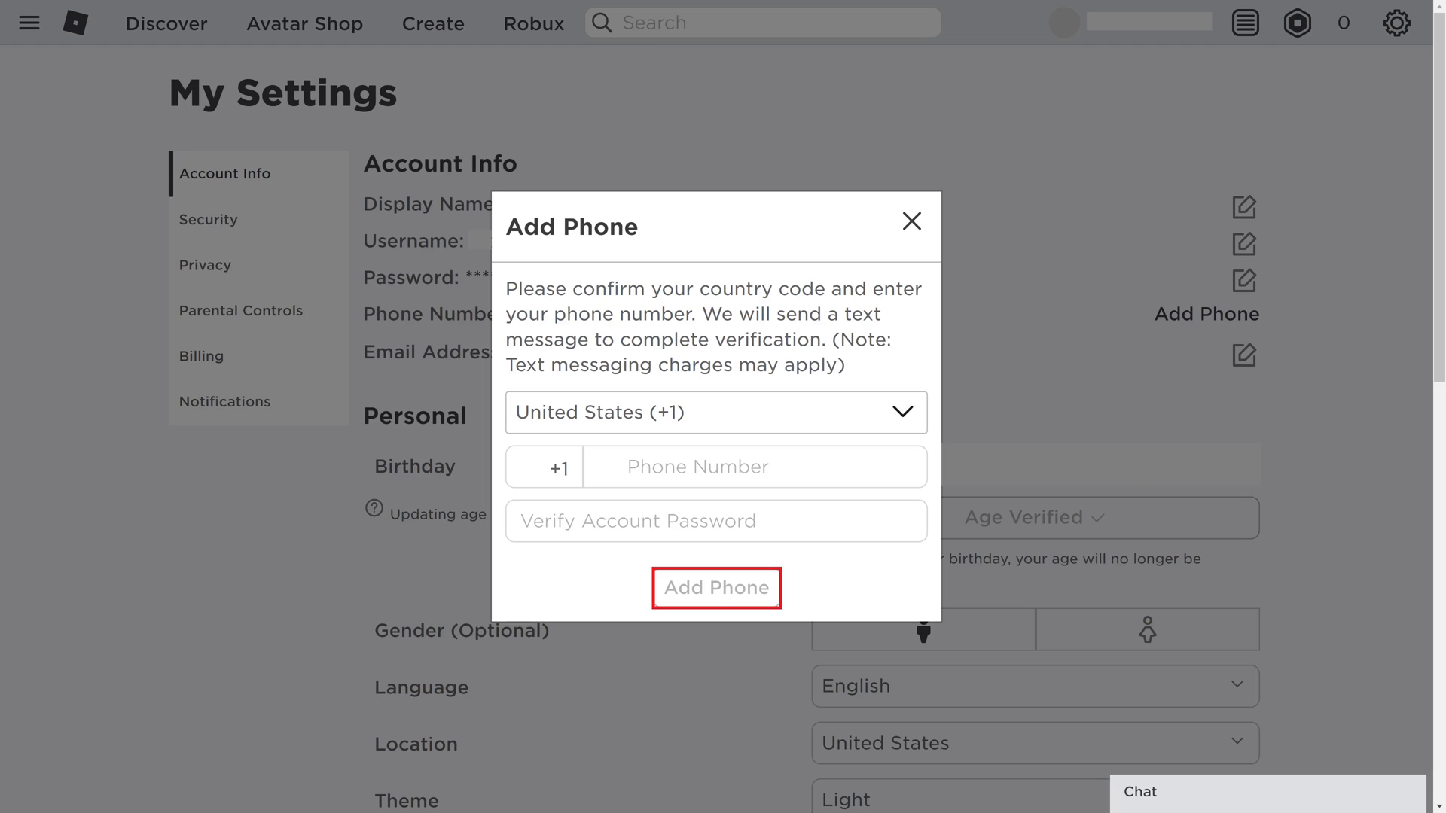
click(715, 587)
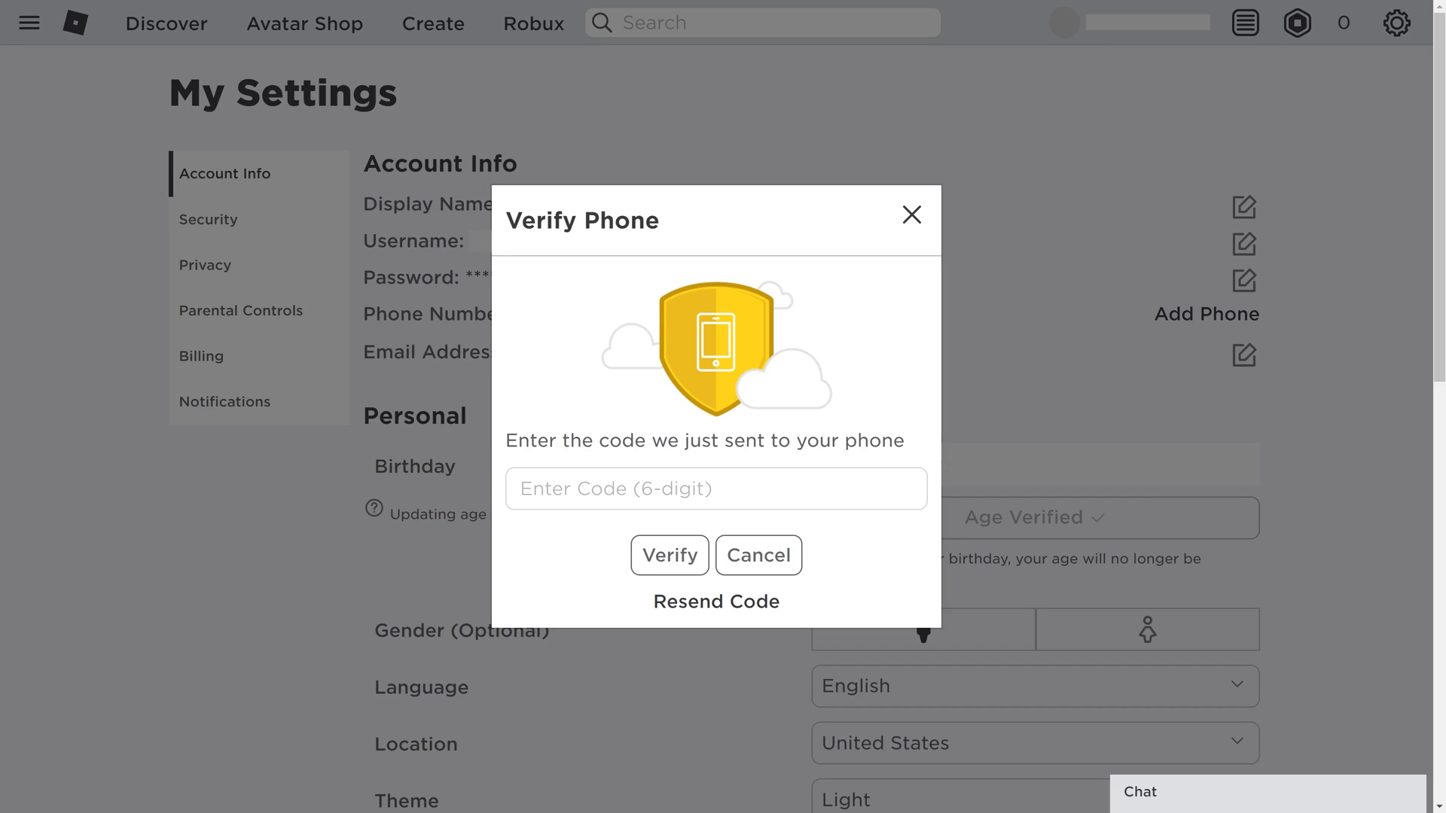
Verify the phone with the 6-digit texted code so it shows Verified.
click(715, 489)
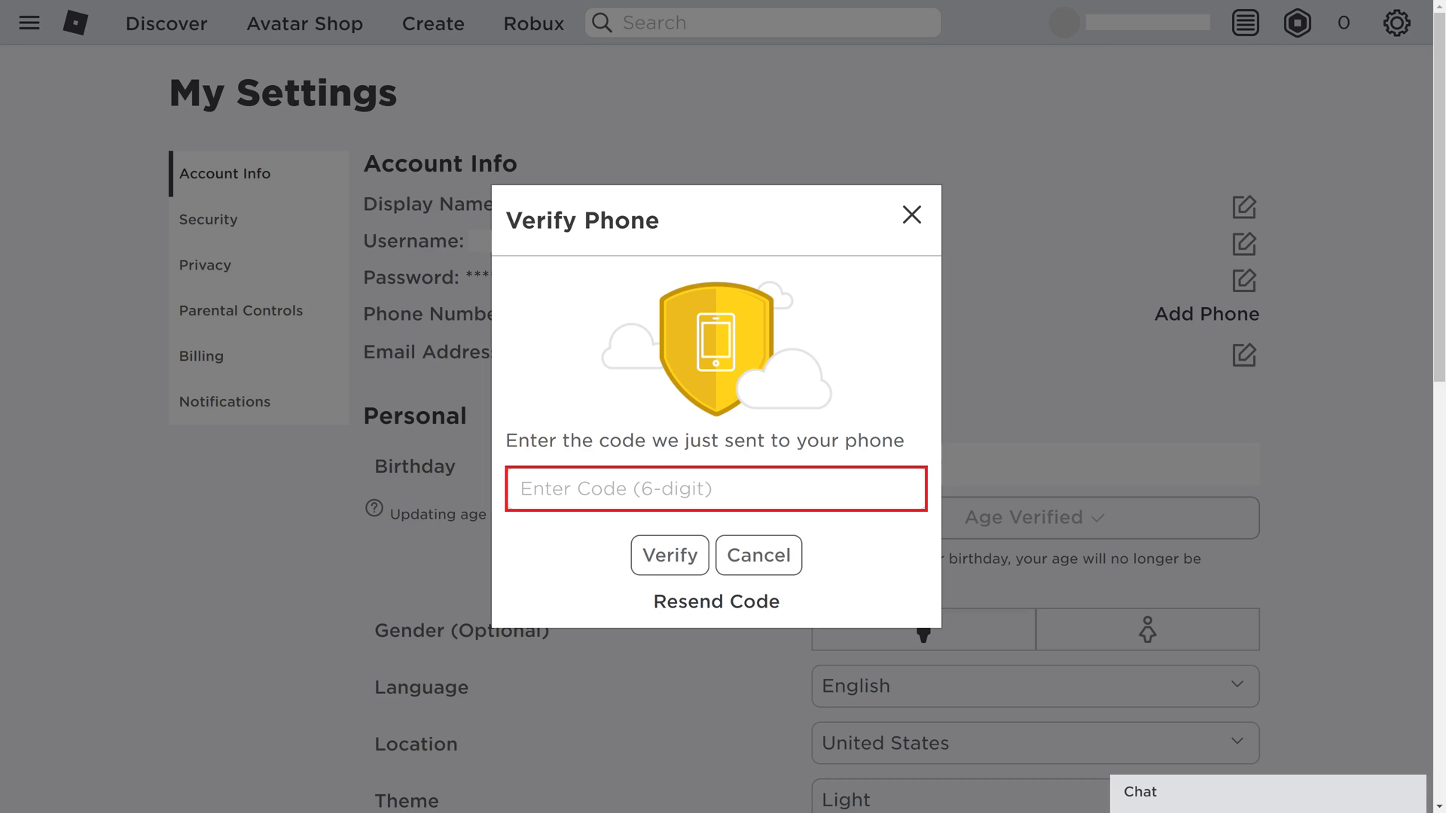
click(668, 555)
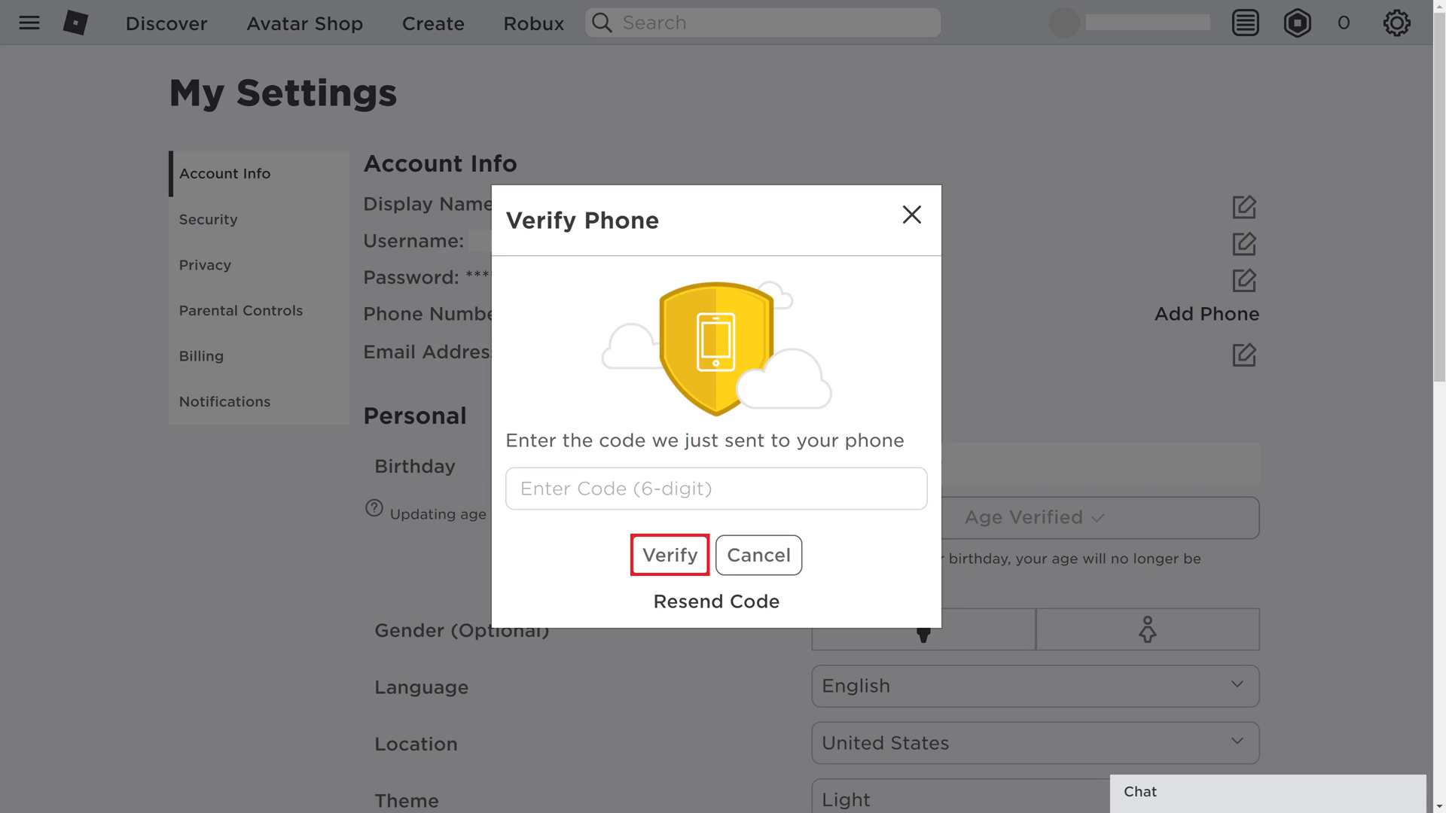
click(669, 555)
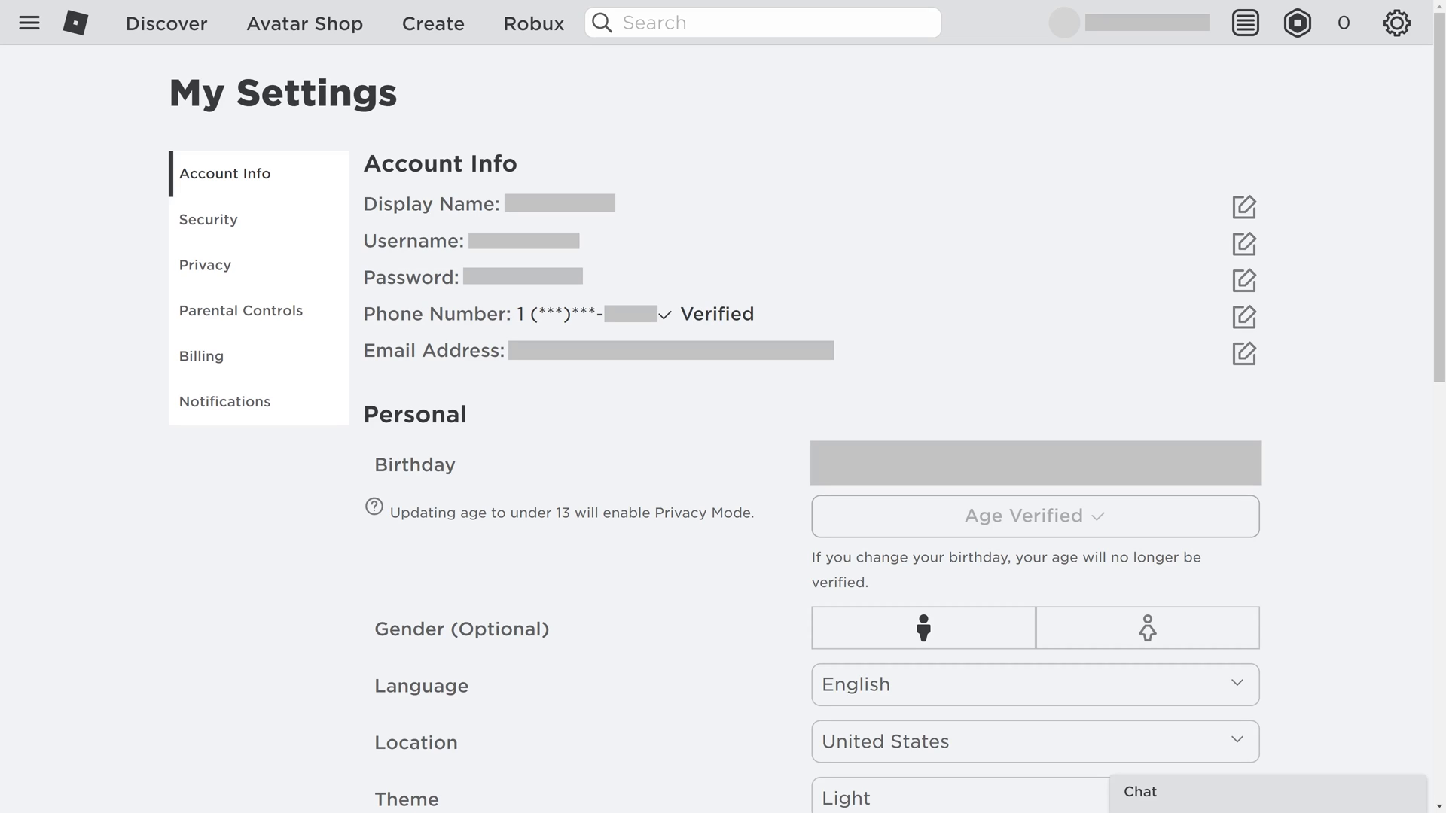